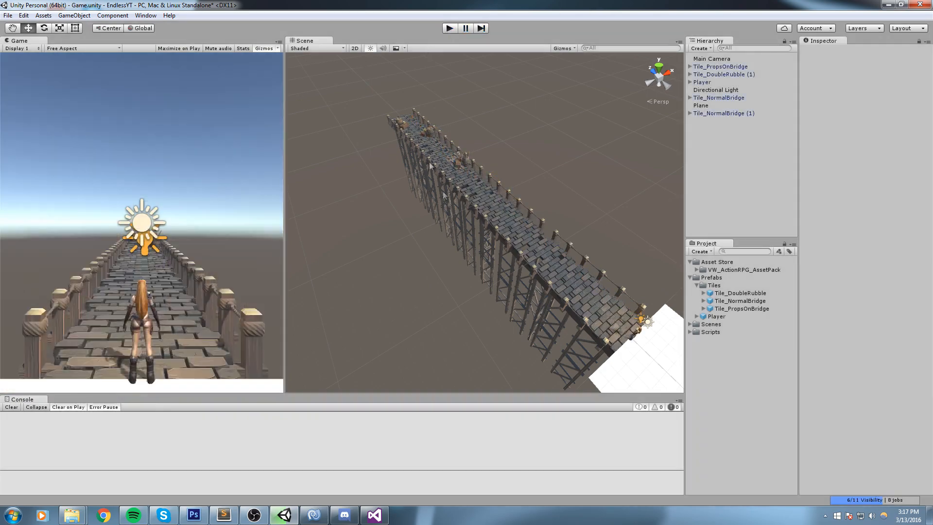
- Inspect the Tiles prefab folder and the Tile_ instances placed along the path
{"action": "left_click", "coordinate": [724, 113]}
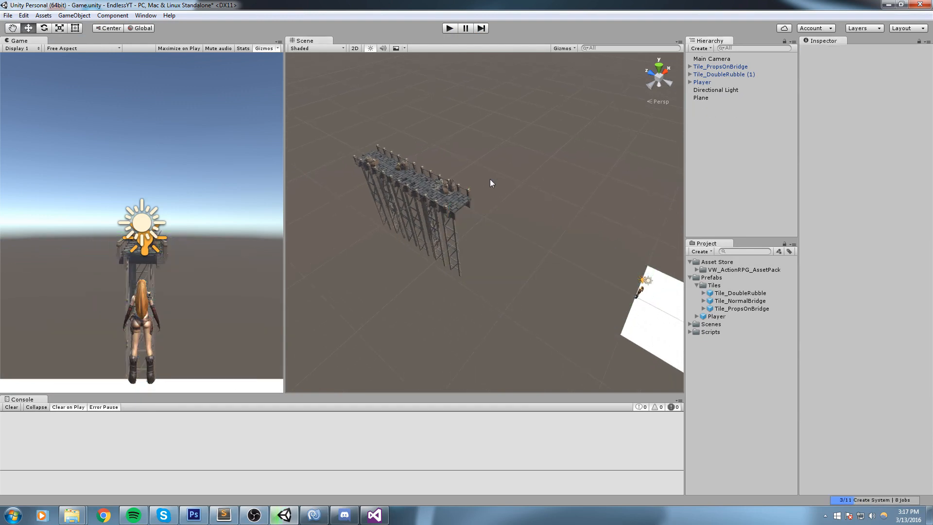
{"action": "left_click", "coordinate": [741, 292]}
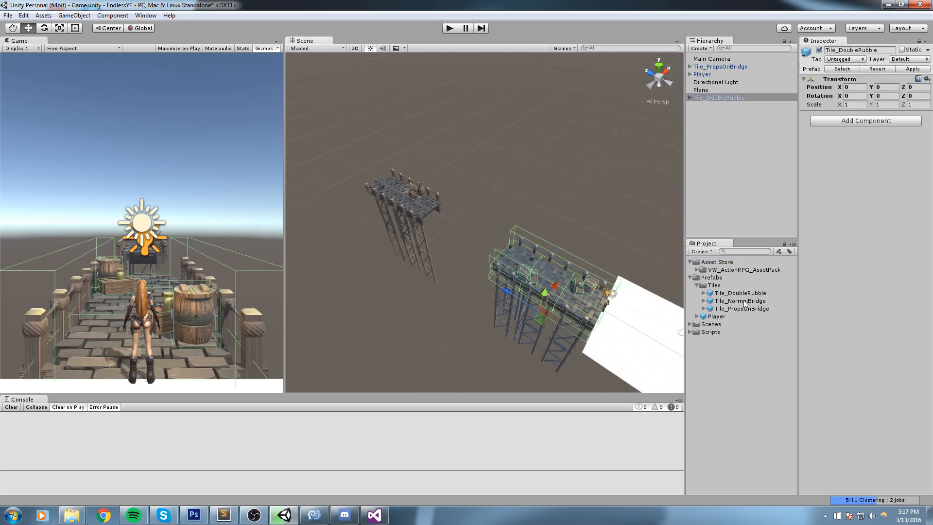
{"action": "left_click", "coordinate": [720, 105]}
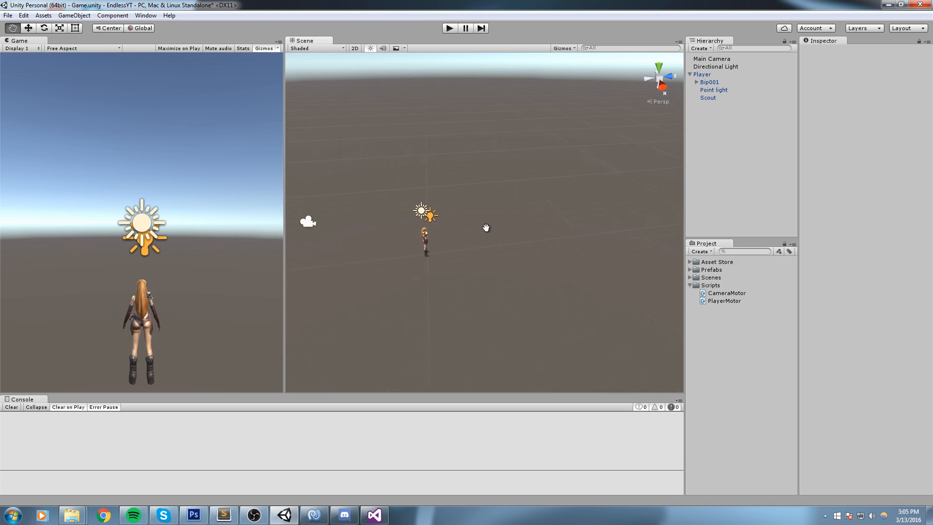
{"action": "mouse_move", "coordinate": [305, 37]}
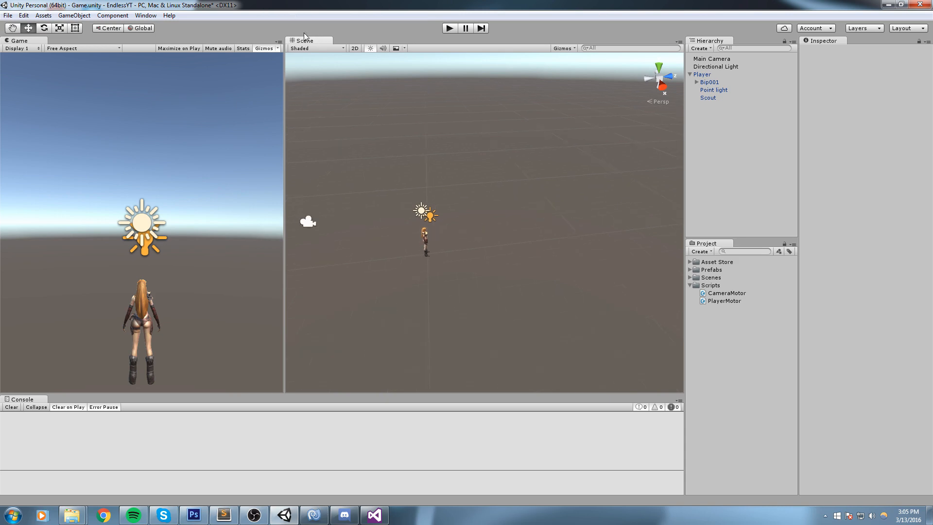
{"action": "mouse_move", "coordinate": [292, 75]}
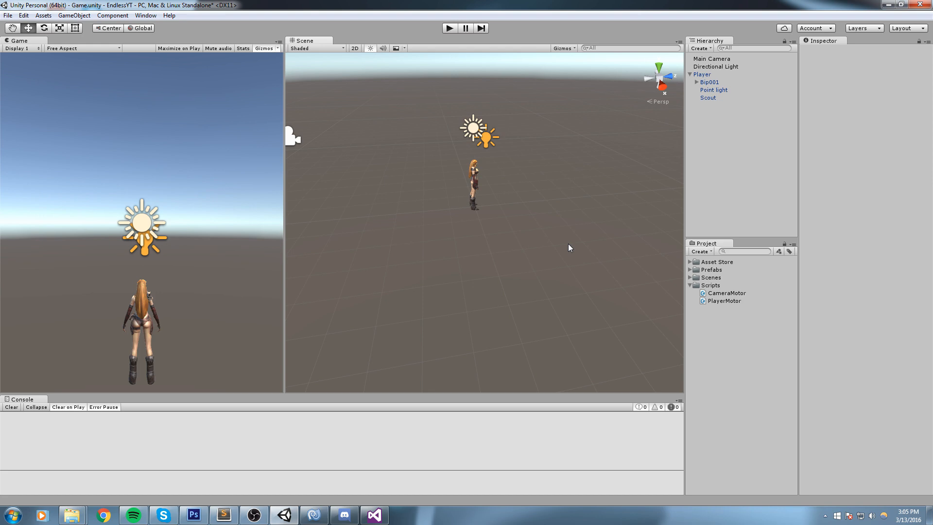
{"action": "mouse_move", "coordinate": [737, 303]}
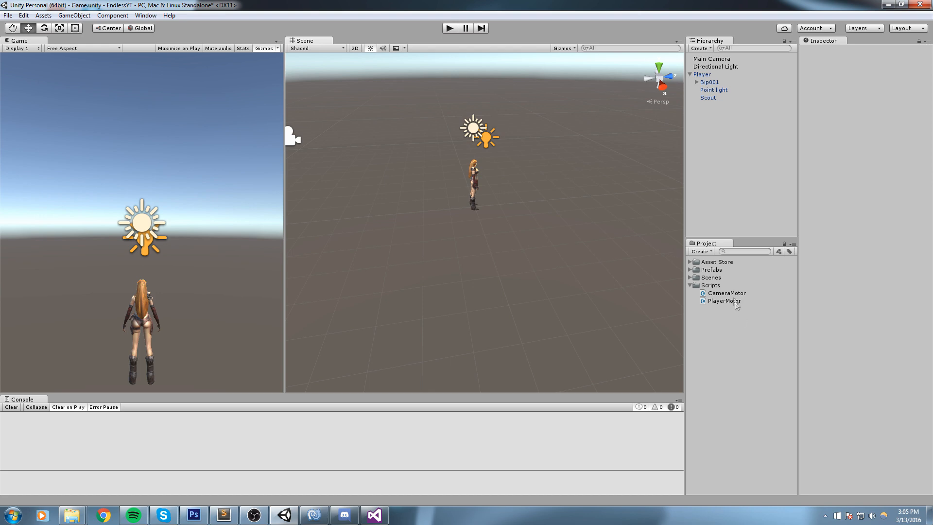
{"action": "left_click", "coordinate": [711, 277]}
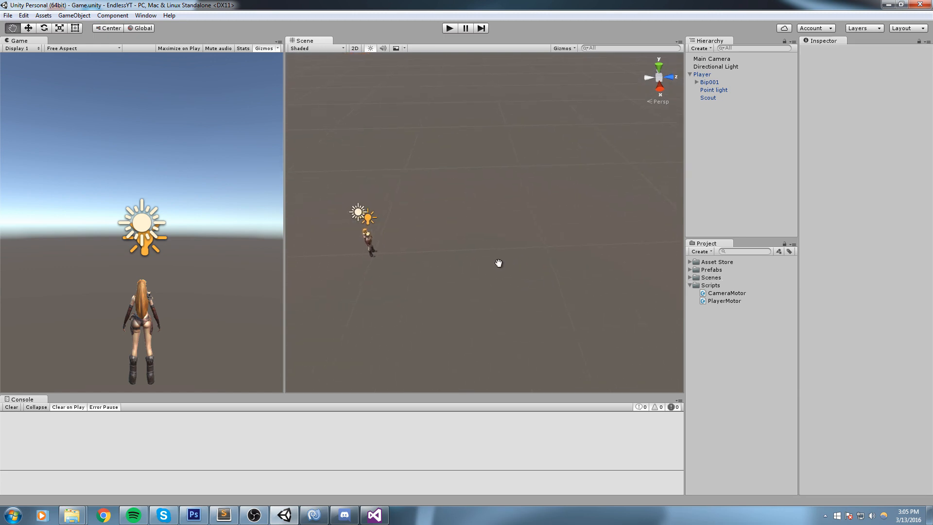
- Add a Plane under the player as the ground surface via GameObject > 3D Object
{"action": "left_click", "coordinate": [73, 15]}
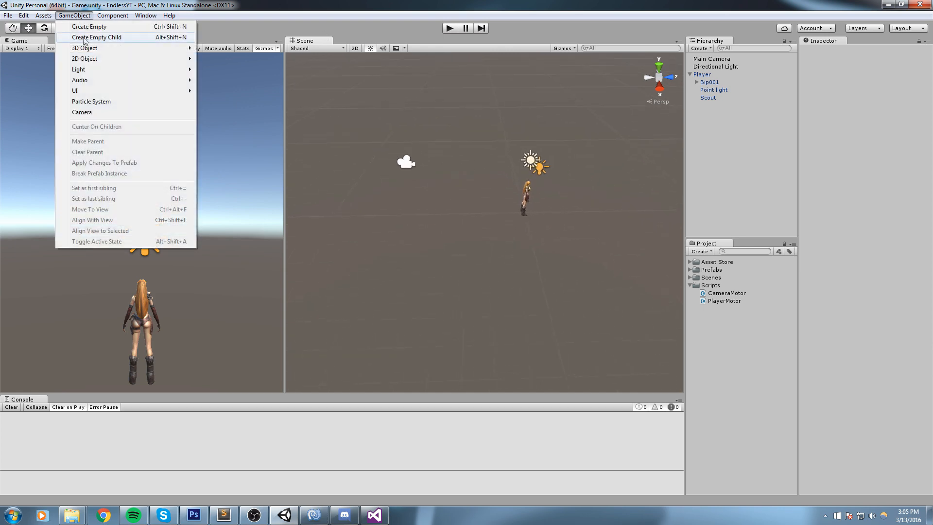
{"action": "left_click", "coordinate": [84, 48]}
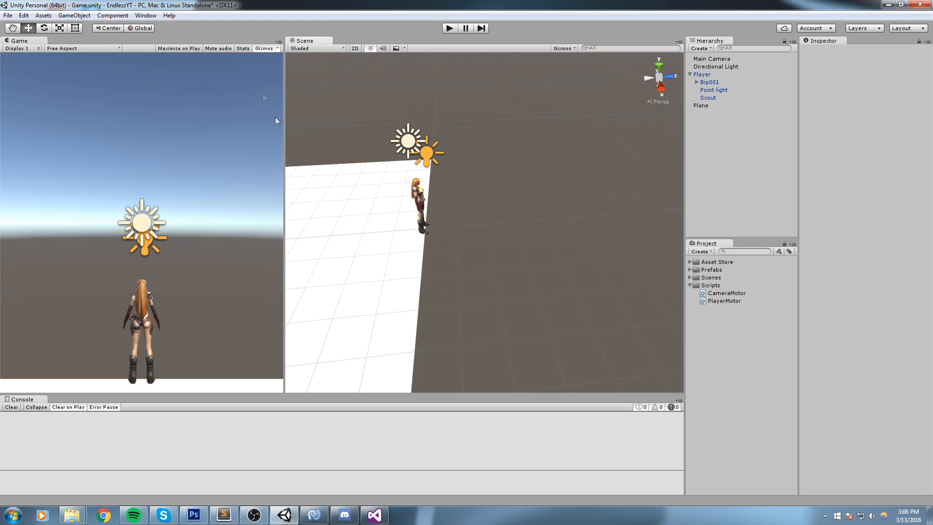
{"action": "mouse_move", "coordinate": [257, 147]}
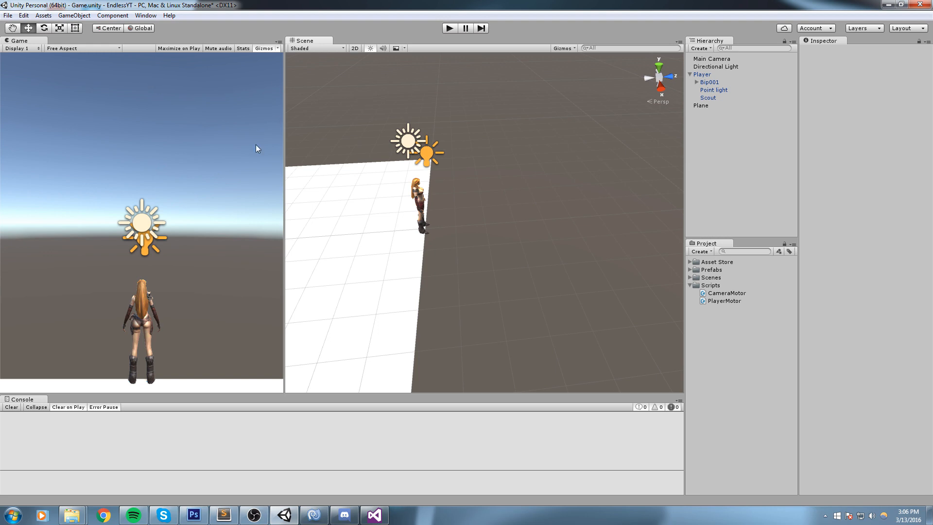
{"action": "mouse_move", "coordinate": [666, 4]}
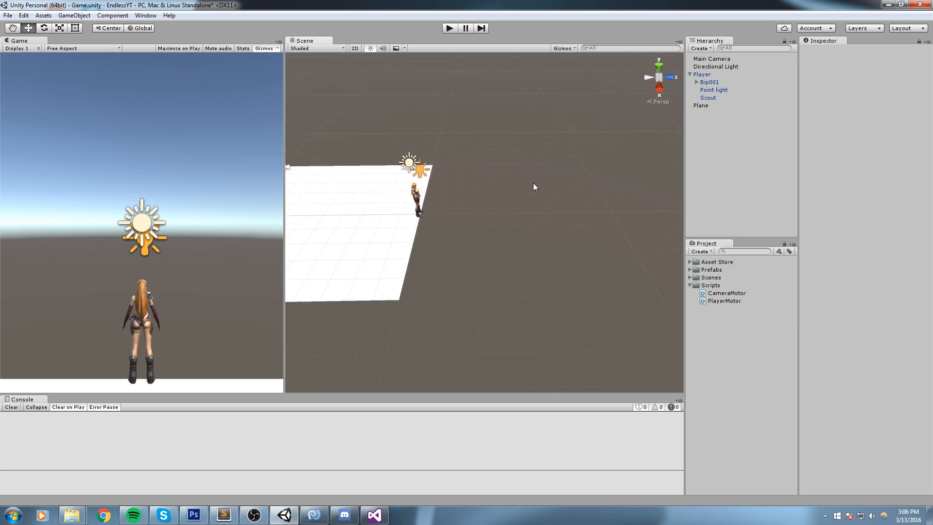
{"action": "mouse_move", "coordinate": [440, 200]}
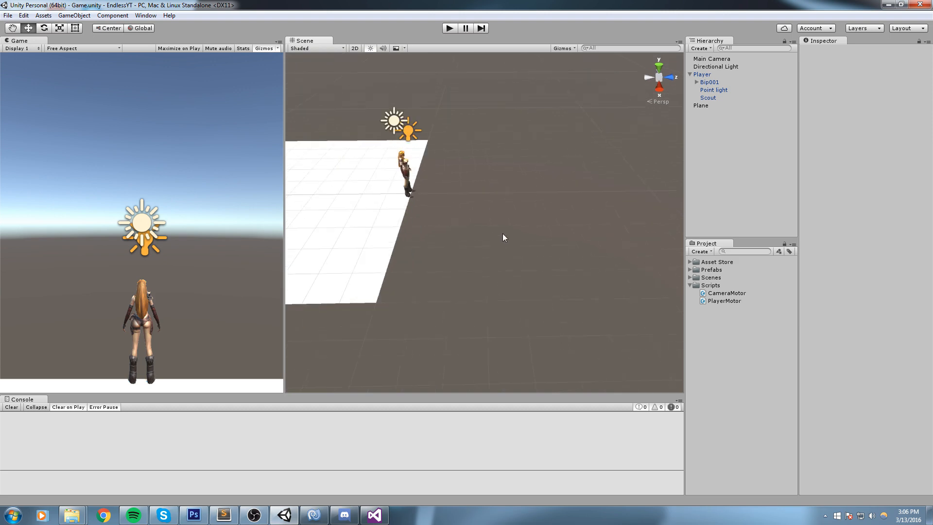
- Create a Tiles folder inside Prefabs next to the Player prefab
{"action": "left_click", "coordinate": [710, 269]}
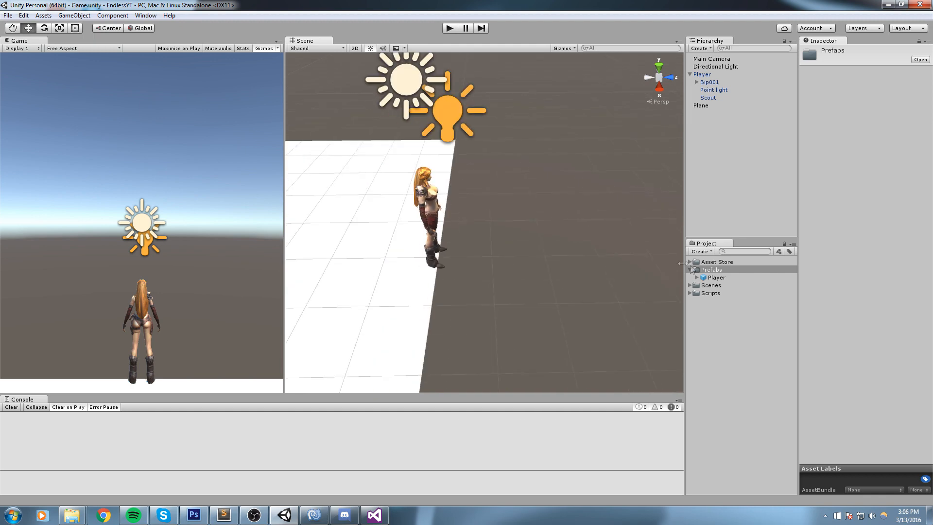
{"action": "left_click", "coordinate": [711, 269]}
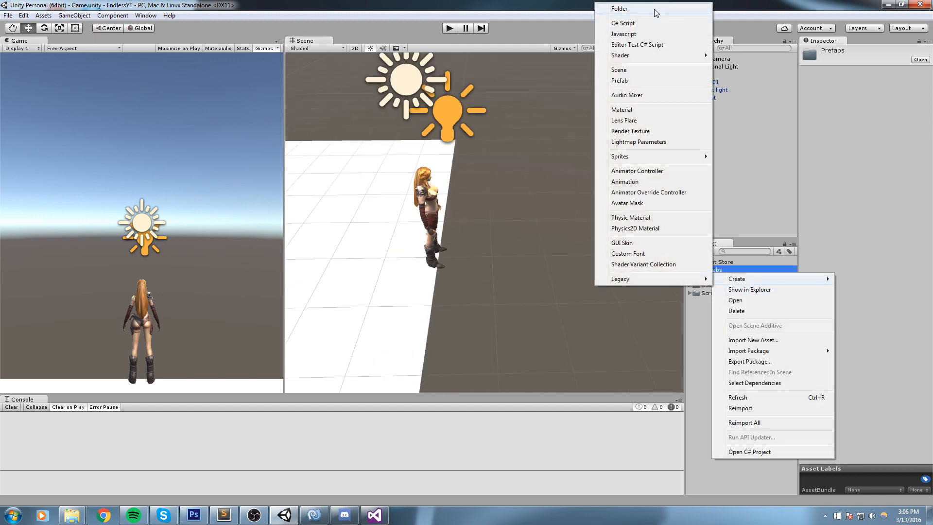
{"action": "left_click", "coordinate": [619, 9]}
{"action": "type", "text": "Tiles"}
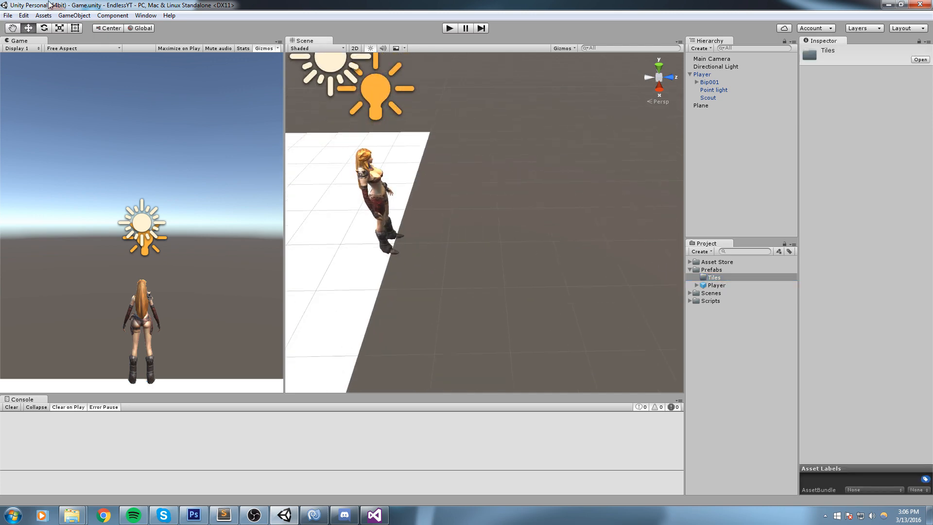
- Add a cube with Scale Z 10, Position Z 5 and Position Y -0.5 starting at the player
{"action": "left_click", "coordinate": [74, 15]}
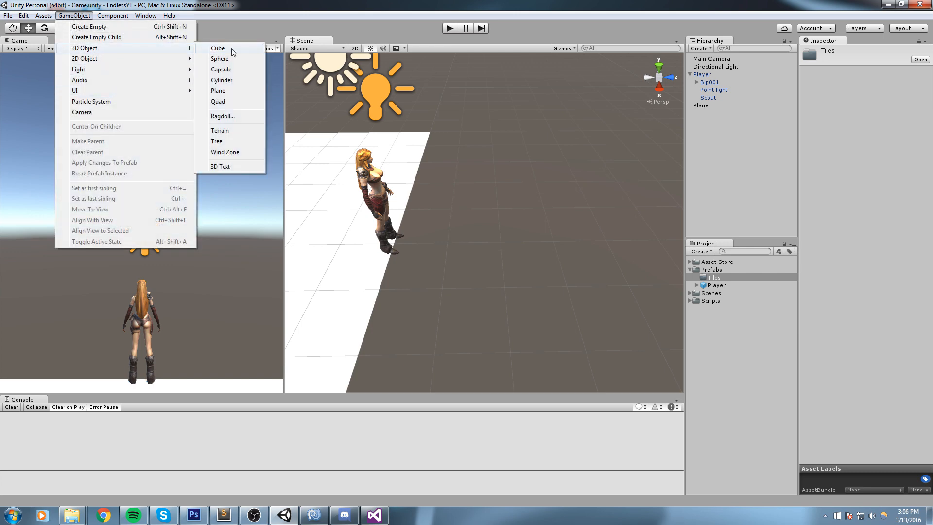
{"action": "left_click", "coordinate": [218, 48]}
{"action": "type", "text": "5.5"}
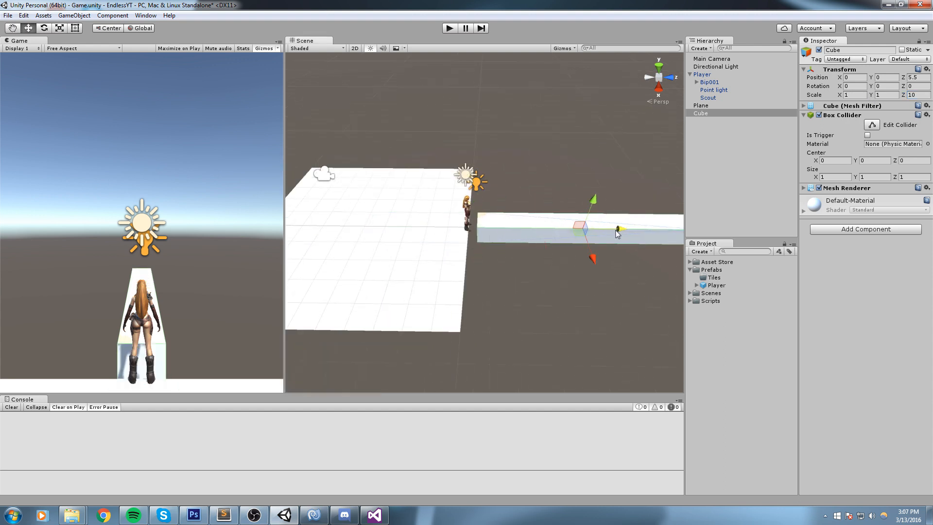
{"action": "left_click_drag", "start_coordinate": [617, 232], "coordinate": [606, 227]}
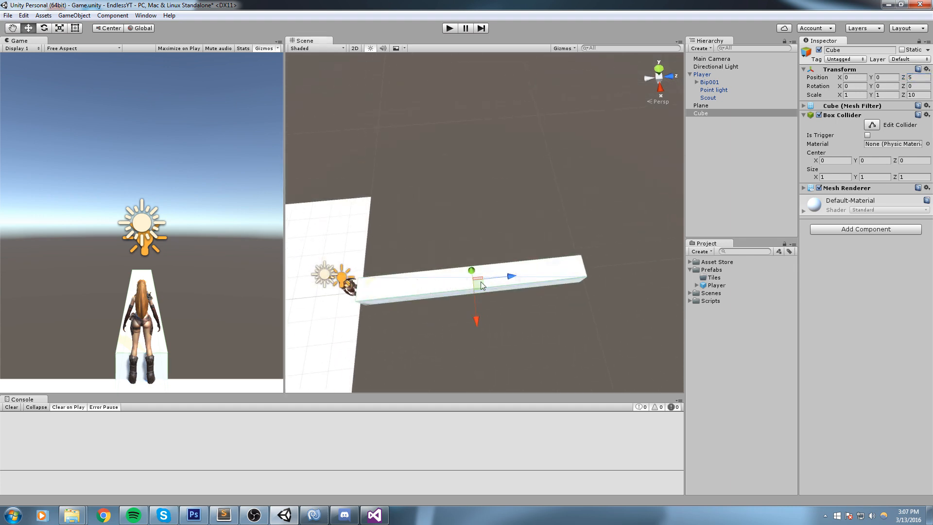
{"action": "left_click_drag", "start_coordinate": [482, 282], "coordinate": [572, 160]}
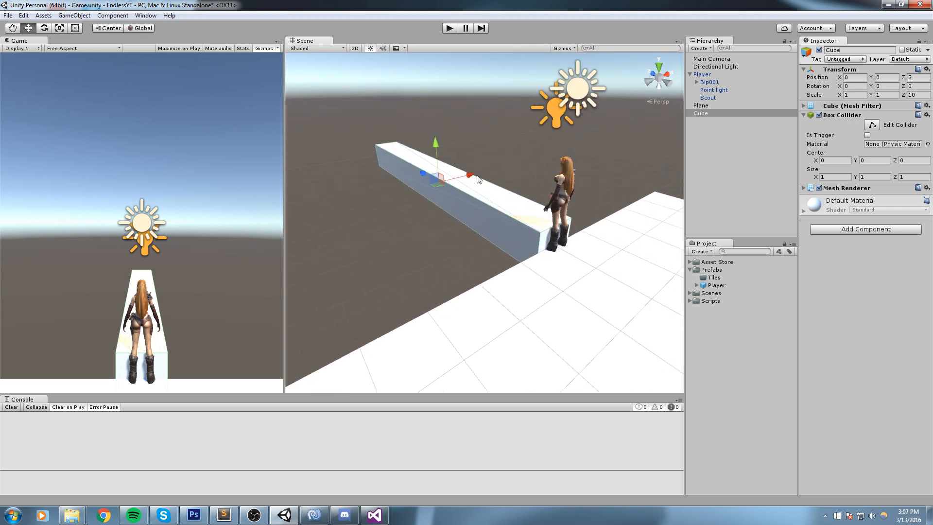
{"action": "left_click", "coordinate": [886, 77]}
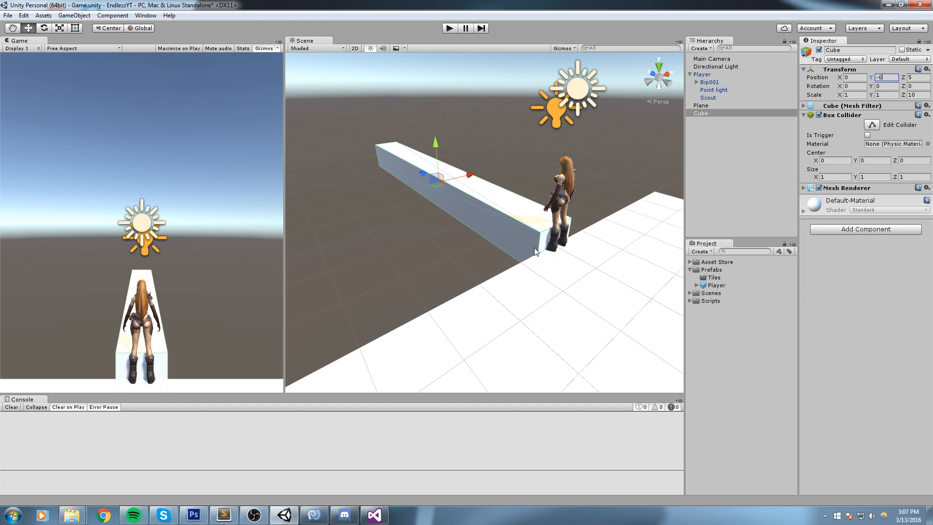
{"action": "type", "text": "-0.5"}
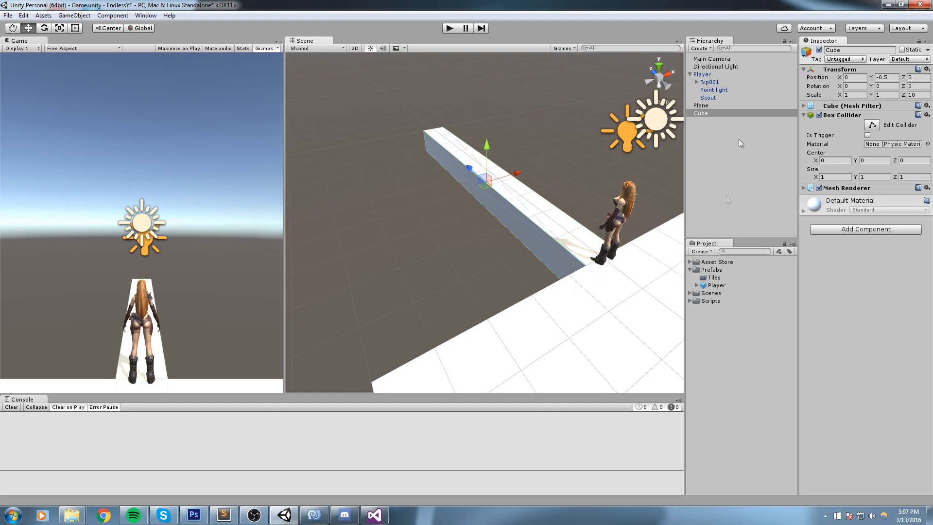
- Rename the cube Tile1, prefab it in Tiles, then add a wider Tile2 prefab with copies along Z
{"action": "double_click", "coordinate": [701, 113]}
{"action": "type", "text": "Tile1"}
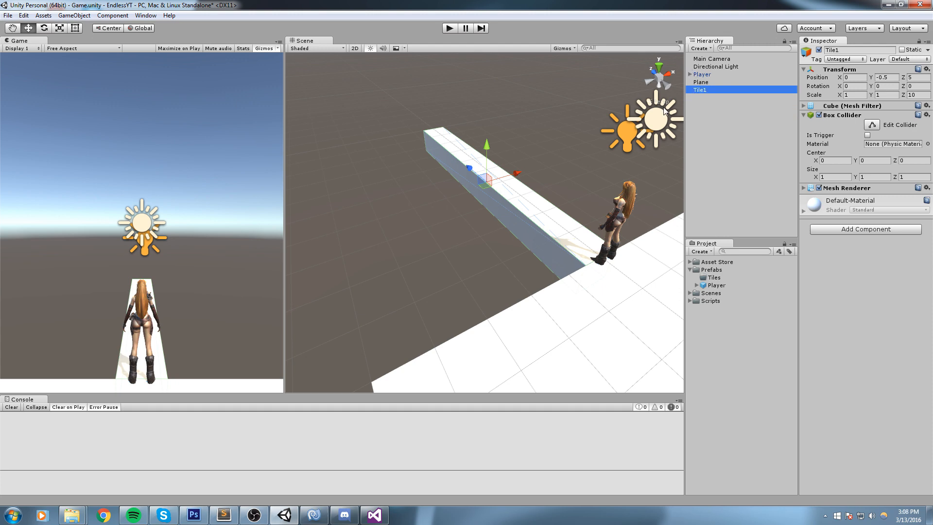
{"action": "left_click", "coordinate": [713, 277]}
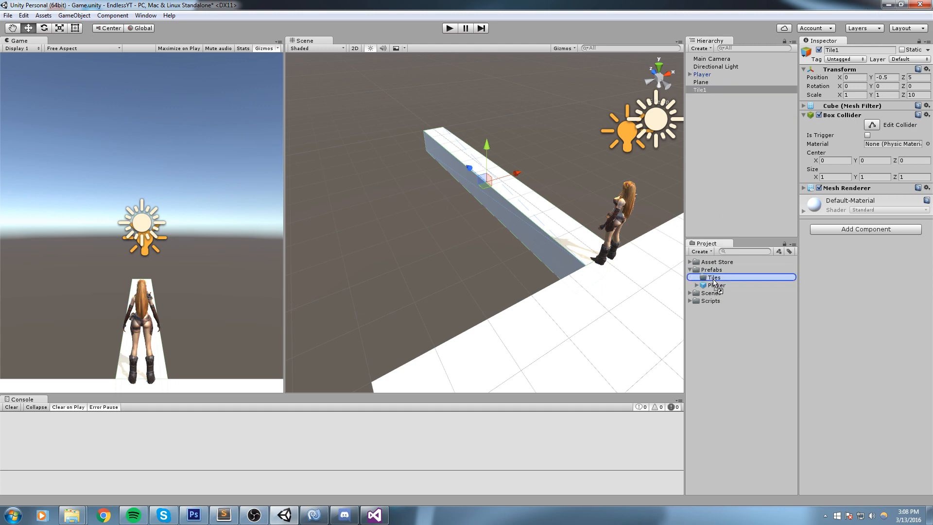
{"action": "left_click", "coordinate": [696, 277]}
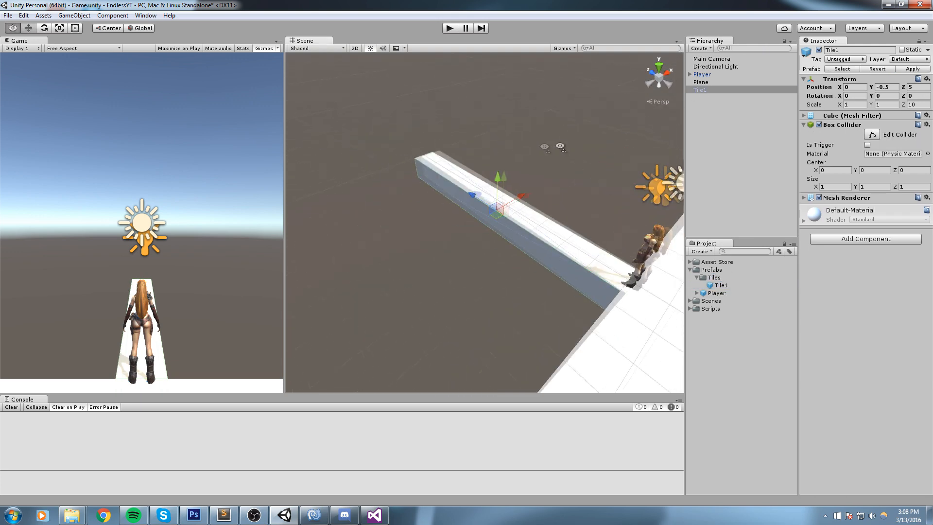
{"action": "left_click", "coordinate": [720, 123]}
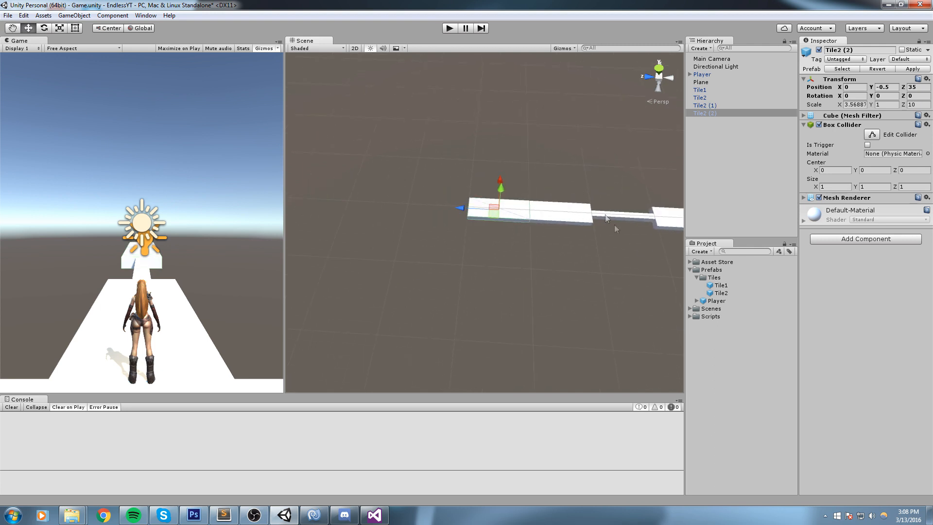
- Play-test the tile row, then keep only Tile1 moved to Position X -2
{"action": "left_click", "coordinate": [719, 285]}
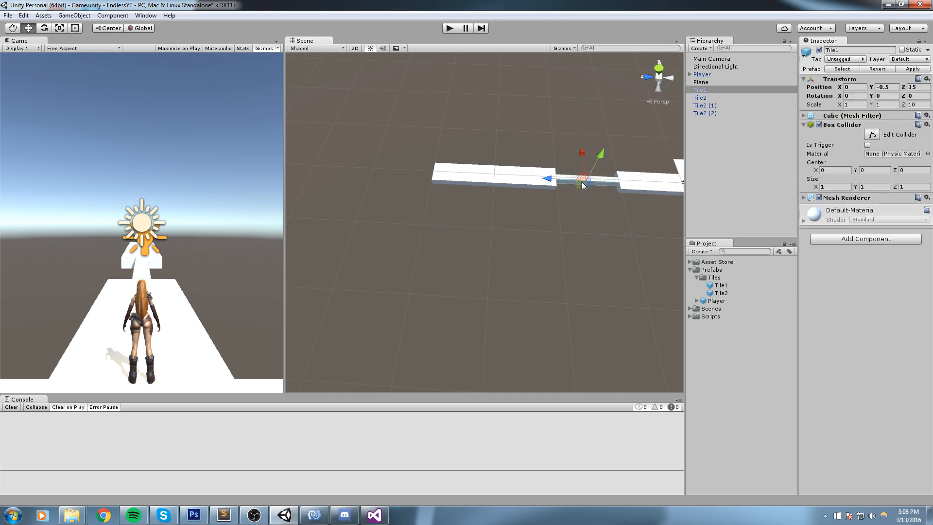
{"action": "left_click", "coordinate": [706, 120]}
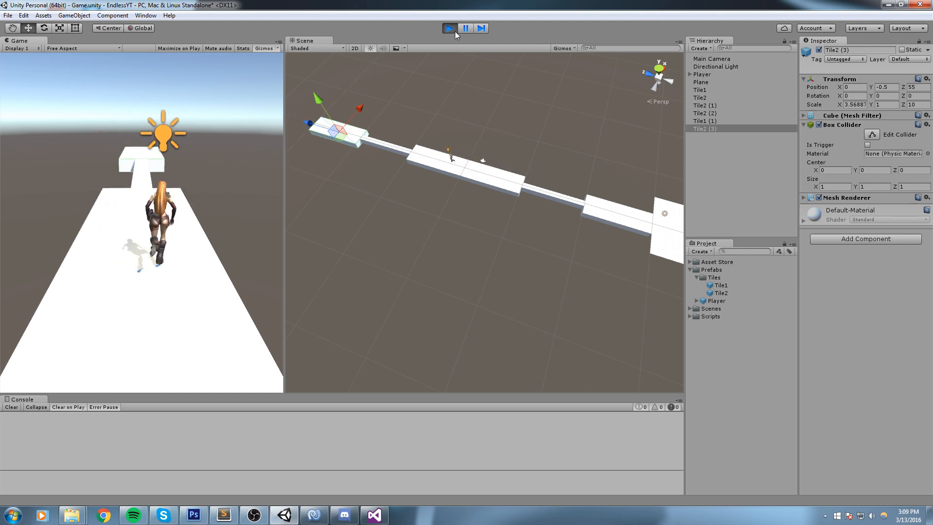
{"action": "left_click", "coordinate": [449, 28]}
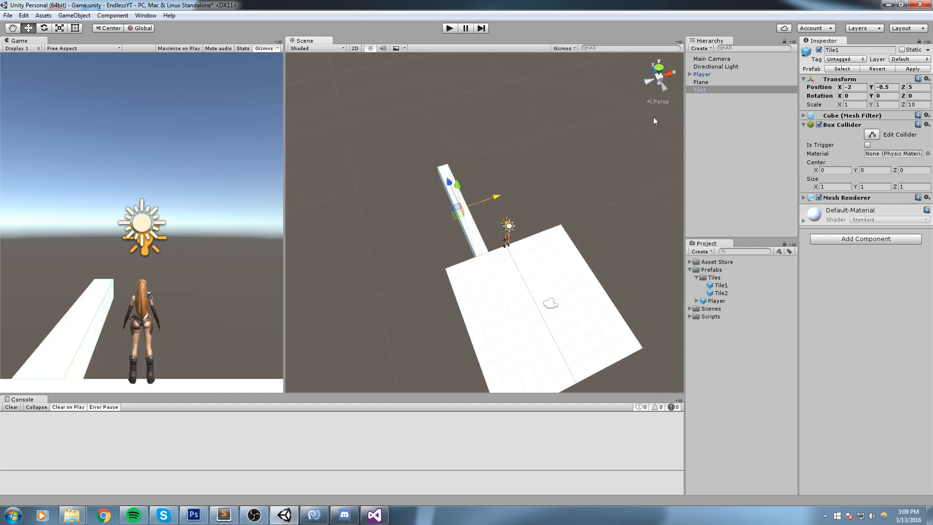
- Rename the shifted tile Tile3 and drag it into the Tiles folder as a prefab
{"action": "double_click", "coordinate": [699, 89]}
{"action": "type", "text": "3"}
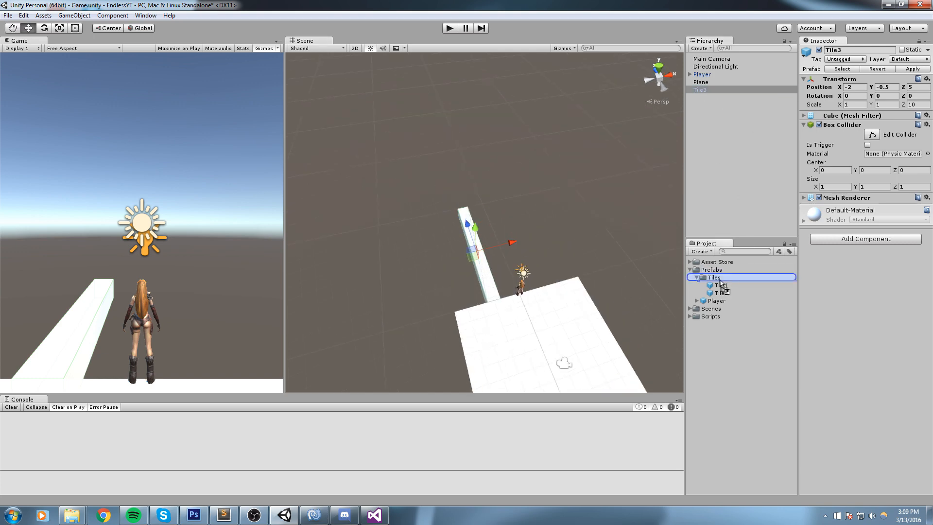
{"action": "left_click", "coordinate": [721, 285]}
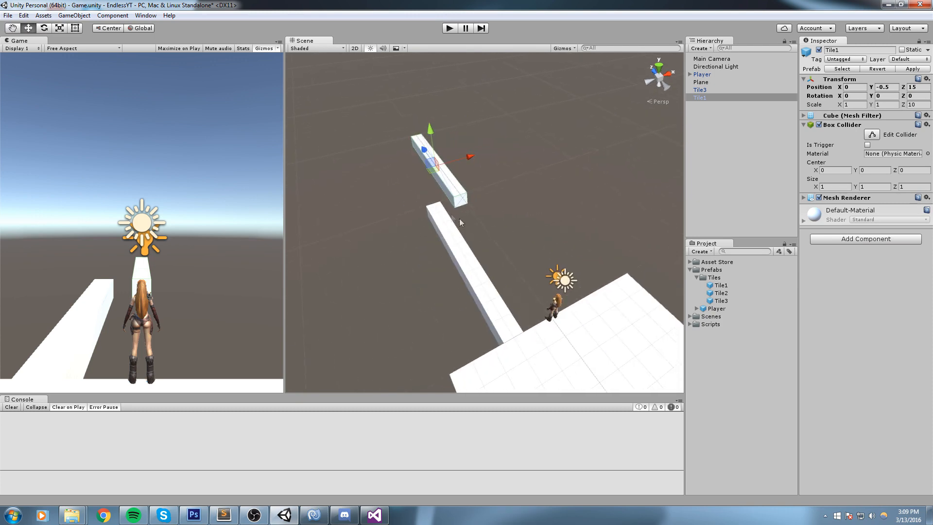
- Delete Tile1 and Tile3 from the Hierarchy, leaving camera, light, player and plane
{"action": "left_click", "coordinate": [700, 97]}
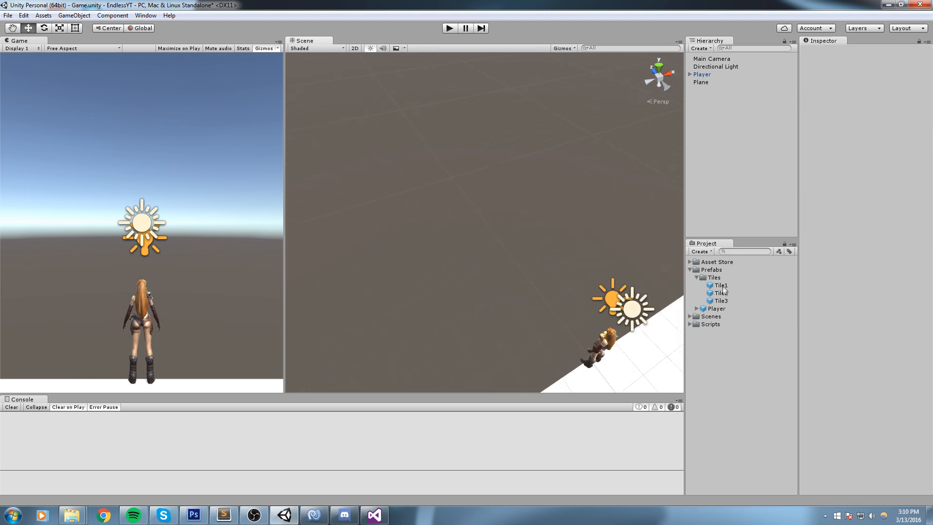
- Delete Tile1–3 prefabs and drag Bridge_A_6x2_01 from the Floors folder into the scene
{"action": "left_click", "coordinate": [694, 277]}
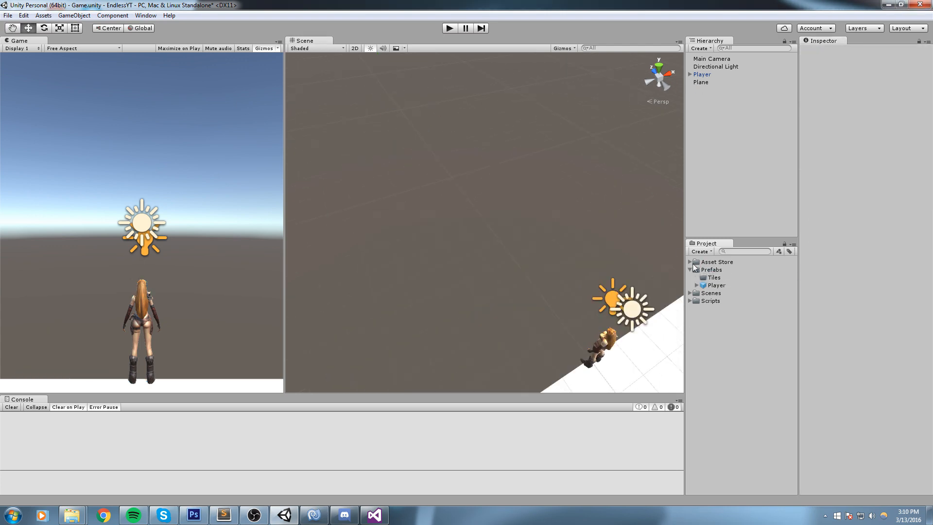
{"action": "left_click", "coordinate": [691, 261]}
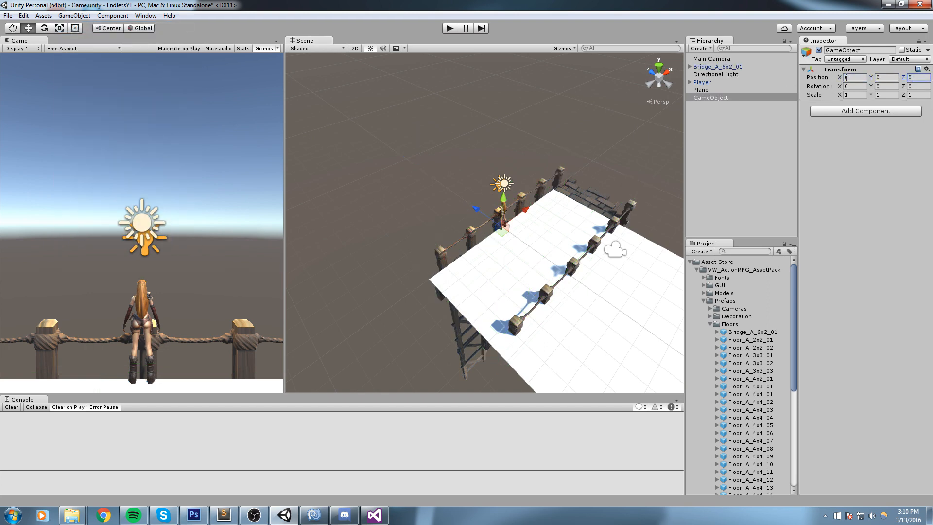
- Rename the empty object Tile_NormalBridge and parent the bridge piece under it
{"action": "left_click", "coordinate": [717, 66]}
{"action": "type", "text": "Tile1"}
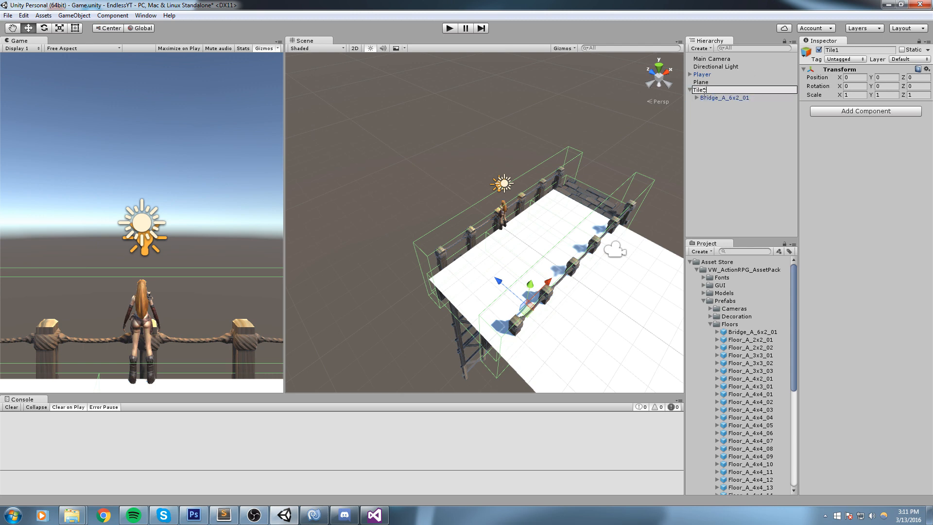
{"action": "type", "text": "NormalBridge"}
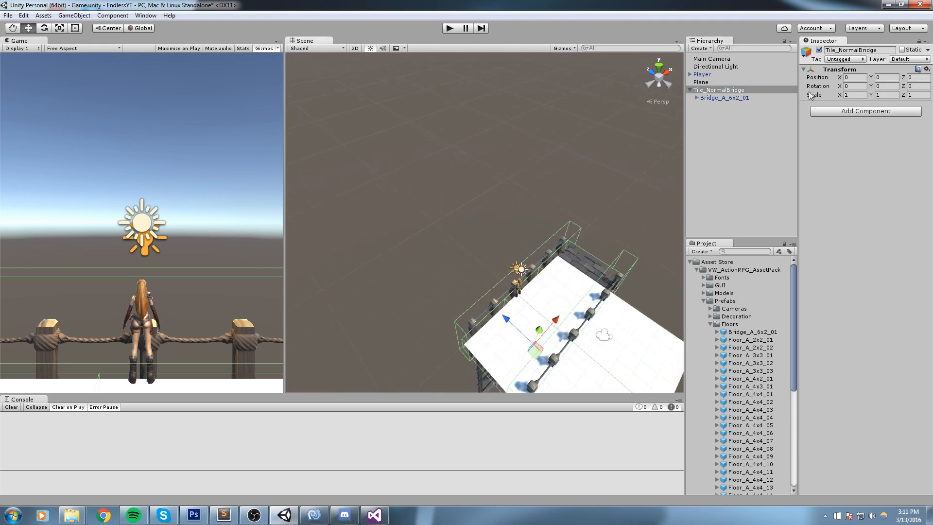
{"action": "left_click", "coordinate": [724, 97]}
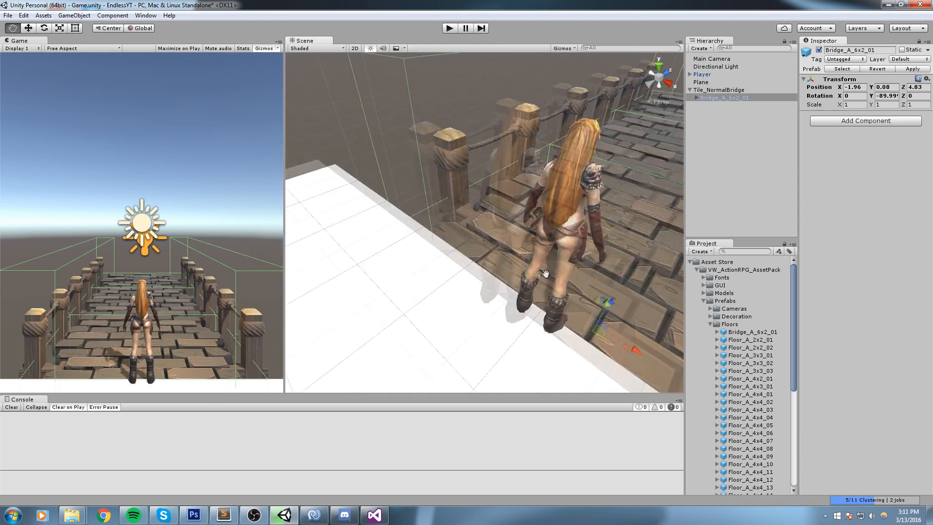
- Duplicate the bridge and move the copy along Z directly after the first piece
{"action": "left_click_drag", "start_coordinate": [544, 274], "coordinate": [521, 208]}
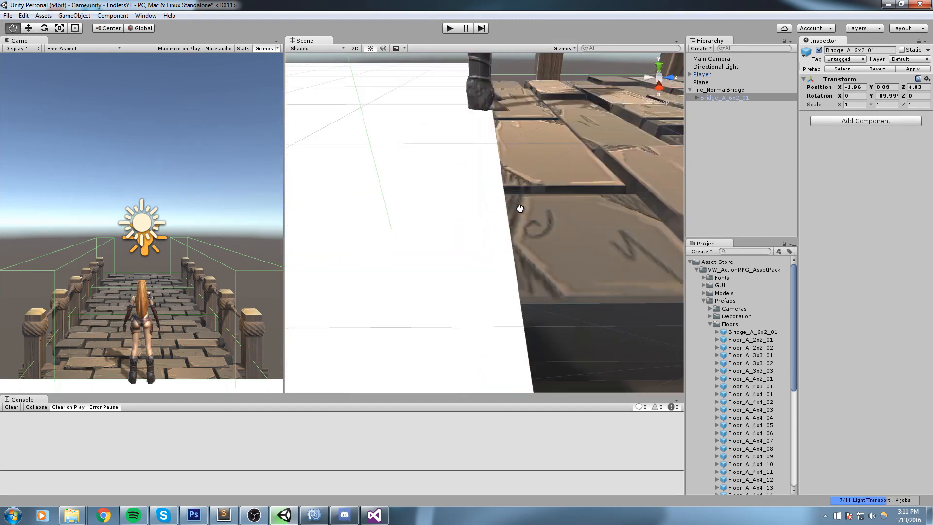
{"action": "left_click_drag", "start_coordinate": [519, 208], "coordinate": [482, 183]}
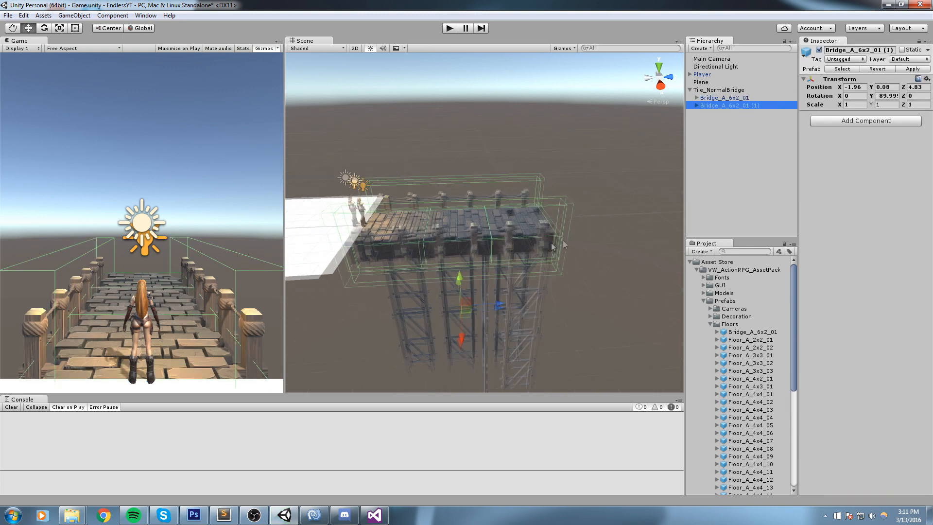
{"action": "left_click", "coordinate": [719, 89]}
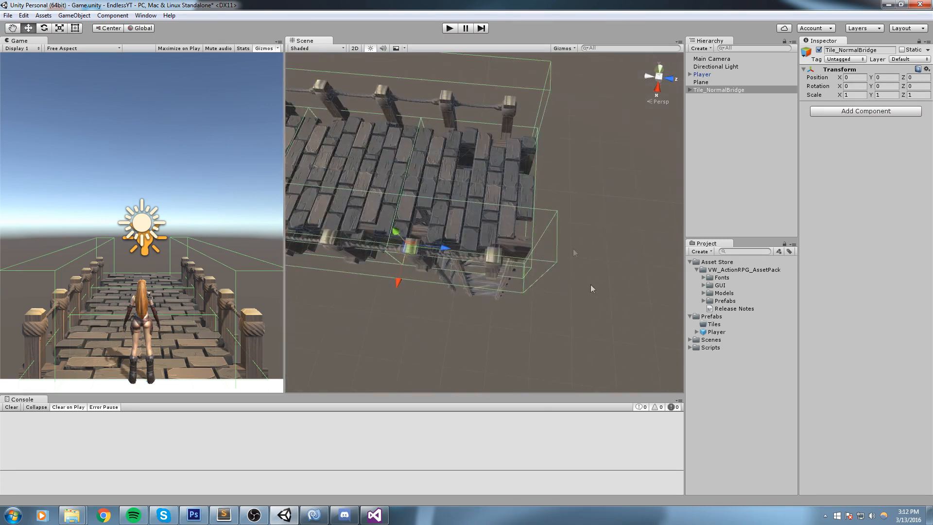
- Store Tile_NormalBridge from the Hierarchy as a prefab in Prefabs/Tiles, keeping its scene instance
{"action": "left_click_drag", "start_coordinate": [575, 253], "coordinate": [527, 246]}
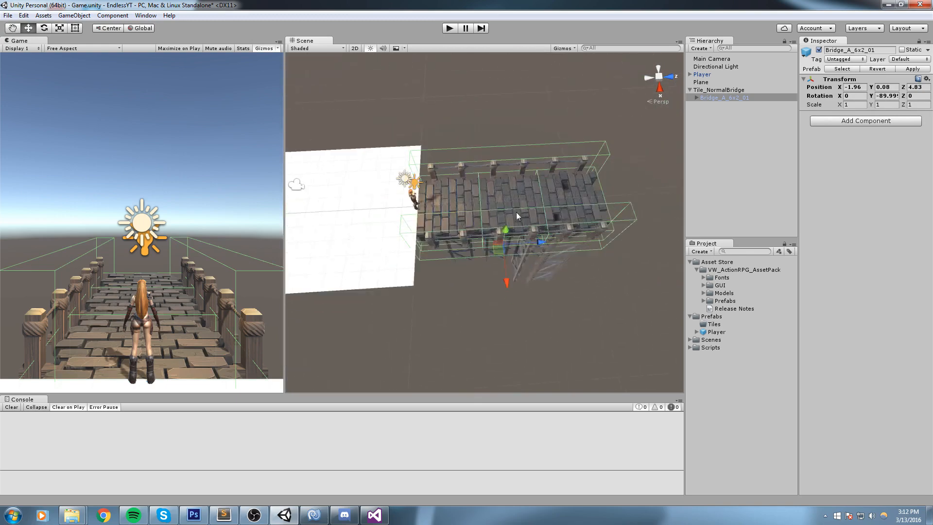
{"action": "left_click", "coordinate": [717, 89]}
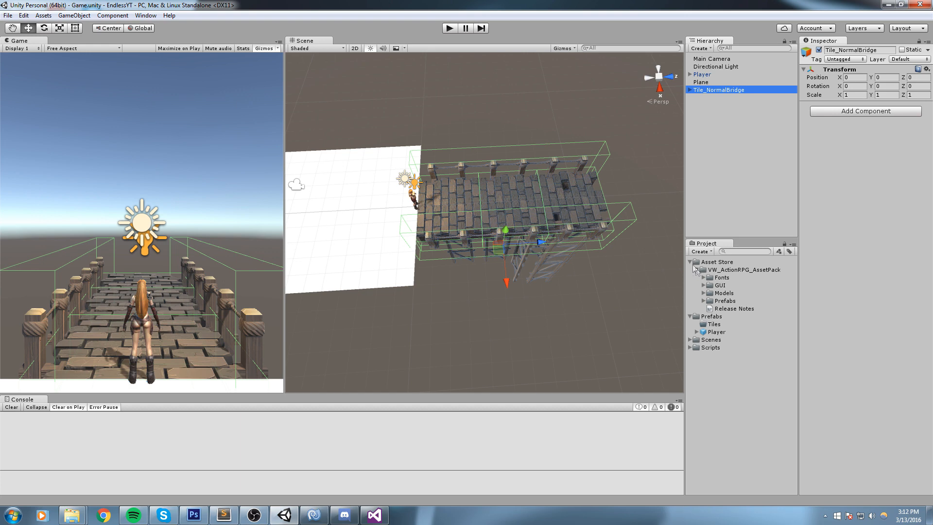
{"action": "left_click", "coordinate": [690, 262]}
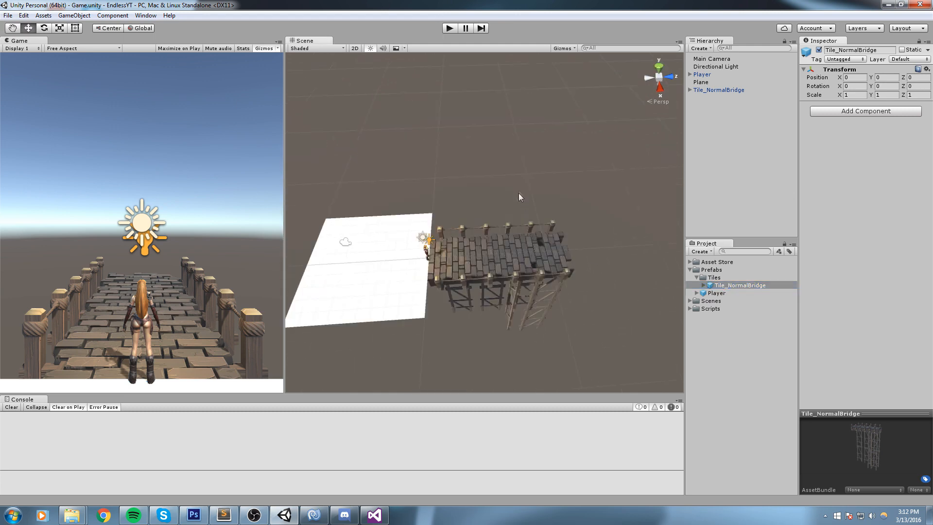
{"action": "left_click", "coordinate": [741, 284]}
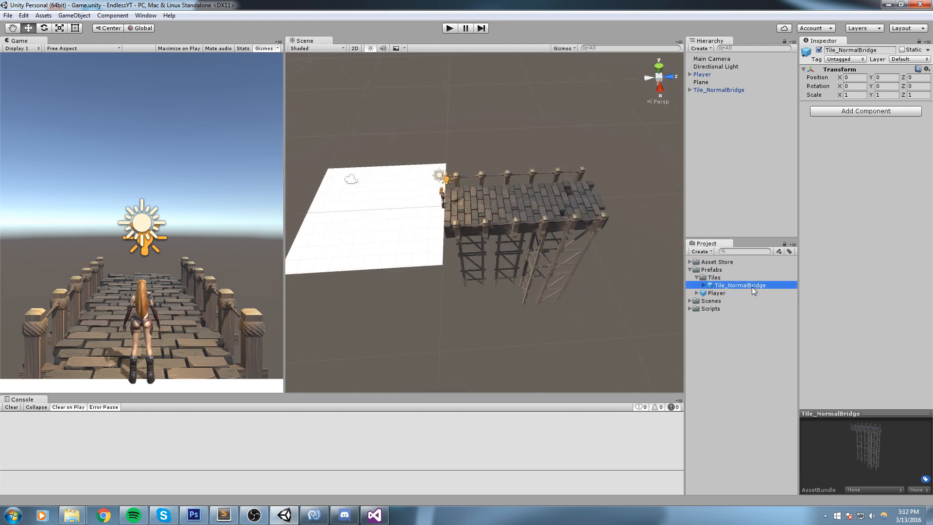
{"action": "mouse_move", "coordinate": [751, 288]}
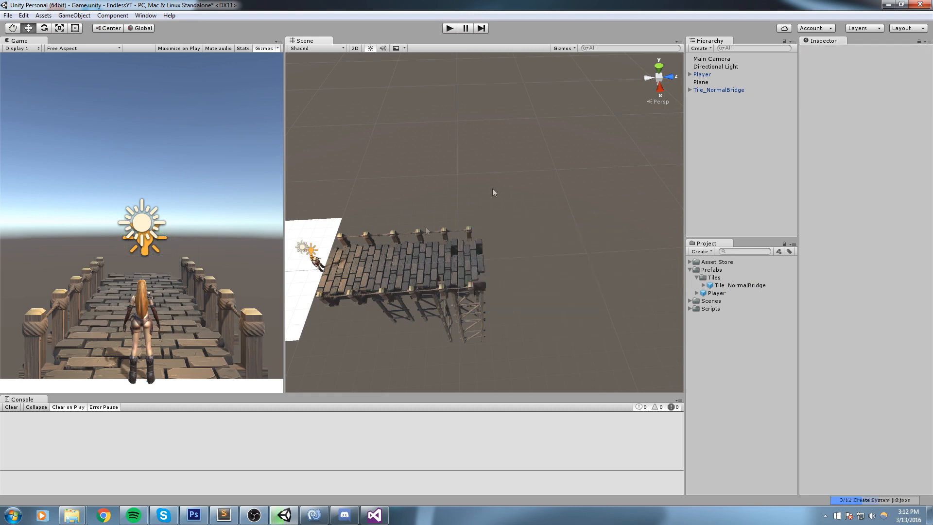
{"action": "left_click", "coordinate": [718, 90]}
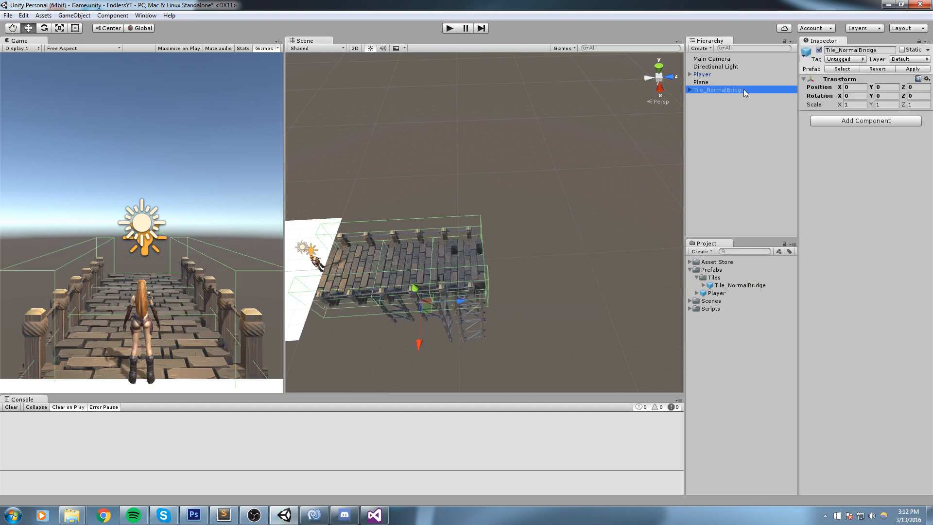
- Add CargoPlank props from the Decoration folder onto the deck of Tile_PropsOnBridge as its children
{"action": "double_click", "coordinate": [718, 89]}
{"action": "type", "text": "PropsOn"}
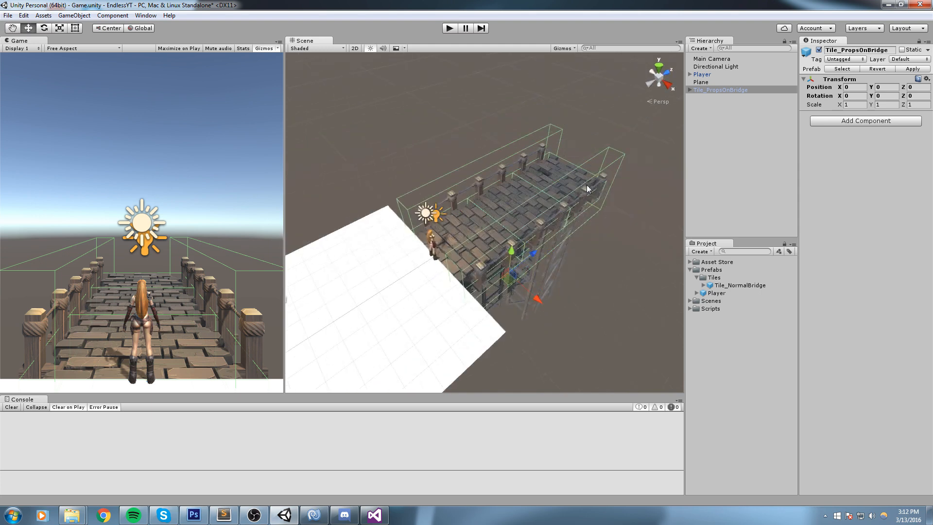
{"action": "left_click", "coordinate": [691, 261]}
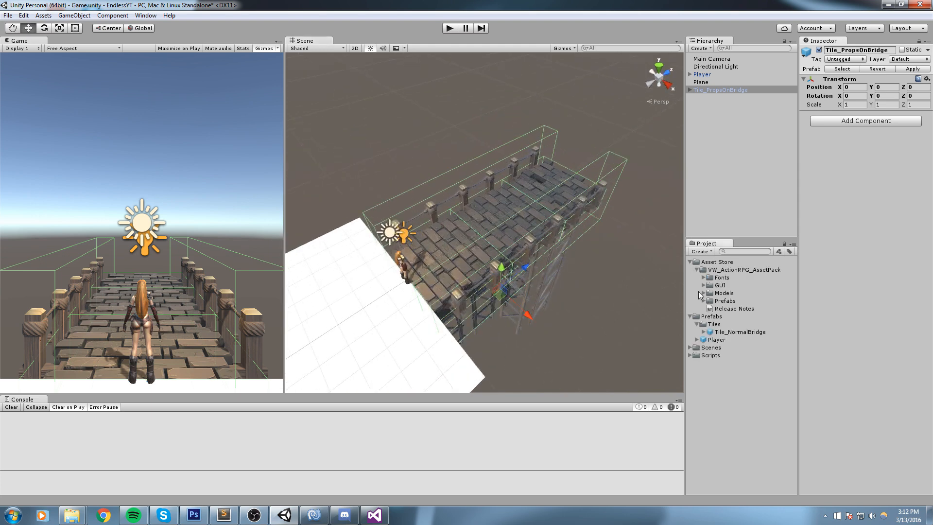
{"action": "left_click", "coordinate": [702, 293]}
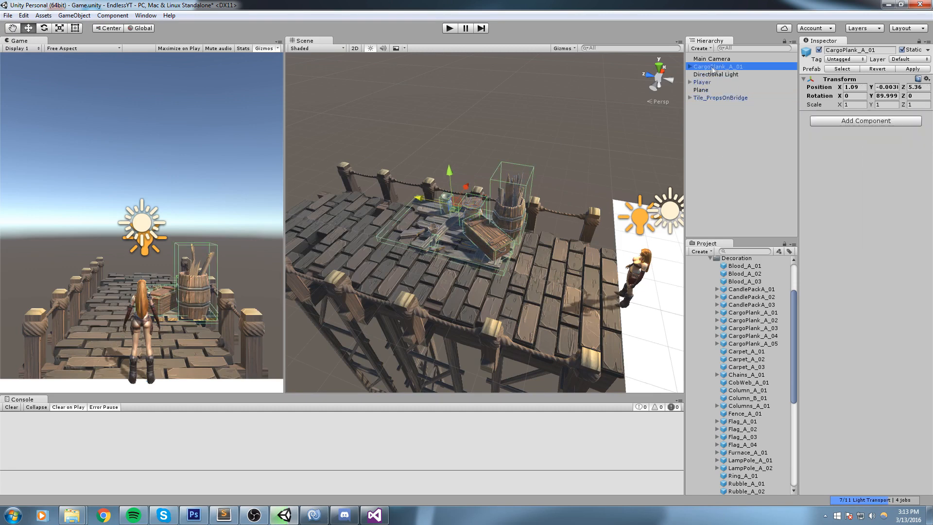
{"action": "left_click", "coordinate": [720, 90]}
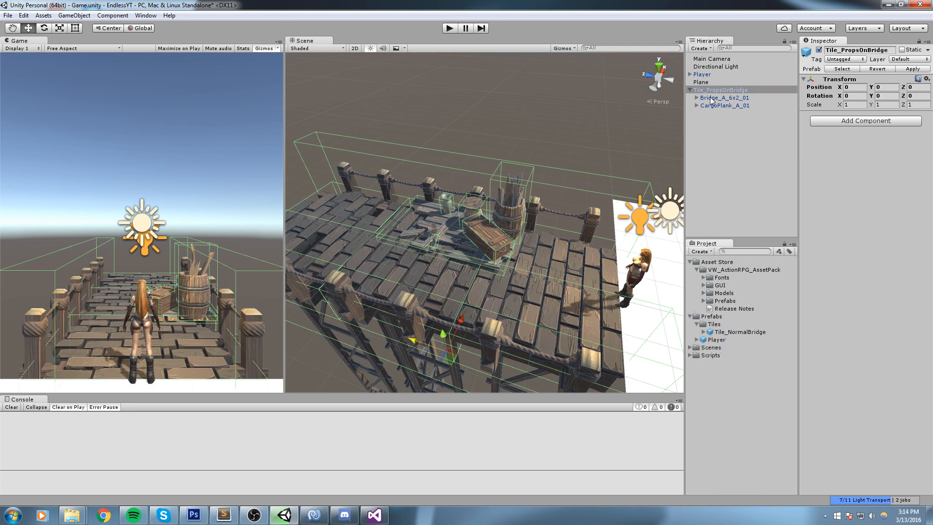
{"action": "mouse_move", "coordinate": [714, 98]}
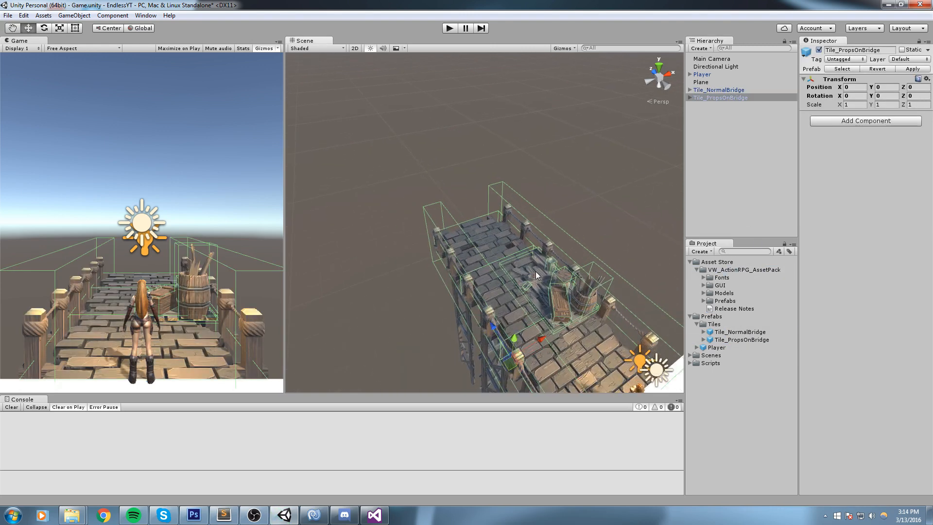
- Rename the decorated bridge tile Tile_DoubleRubble and save it as a prefab in Prefabs/Tiles
{"action": "left_click_drag", "start_coordinate": [535, 274], "coordinate": [482, 271]}
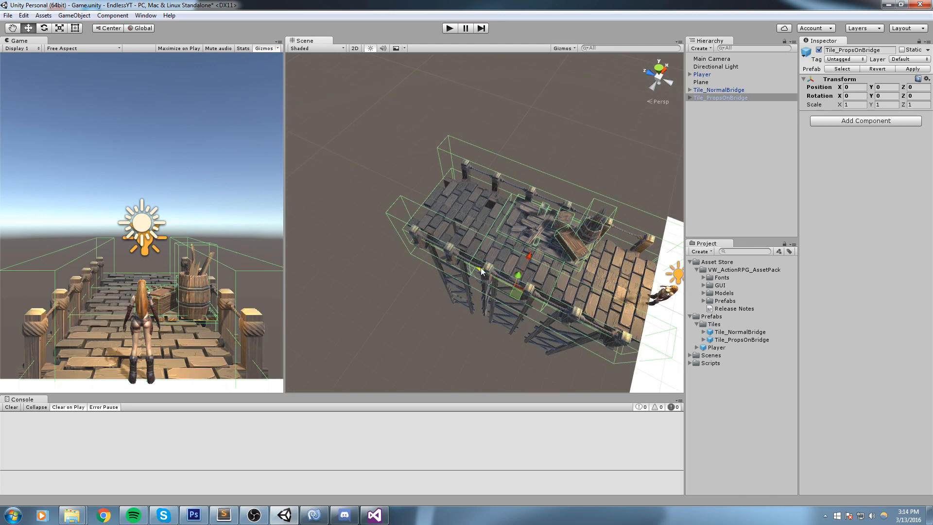
{"action": "left_click", "coordinate": [539, 151]}
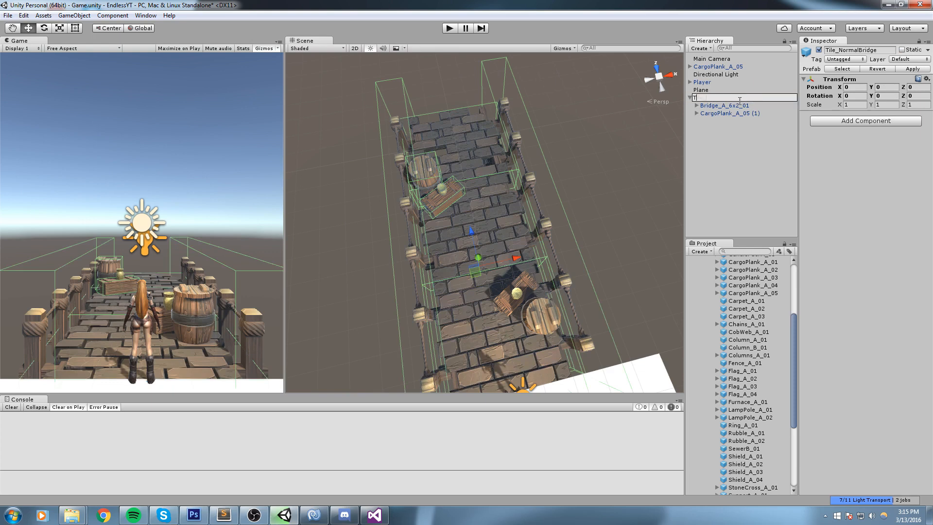
{"action": "type", "text": "Tile_DoubleRubble"}
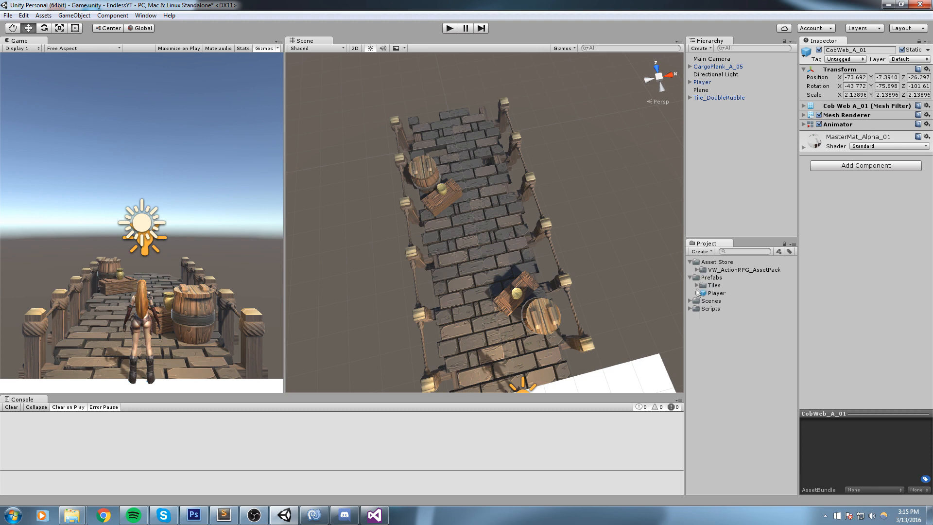
{"action": "left_click", "coordinate": [691, 285]}
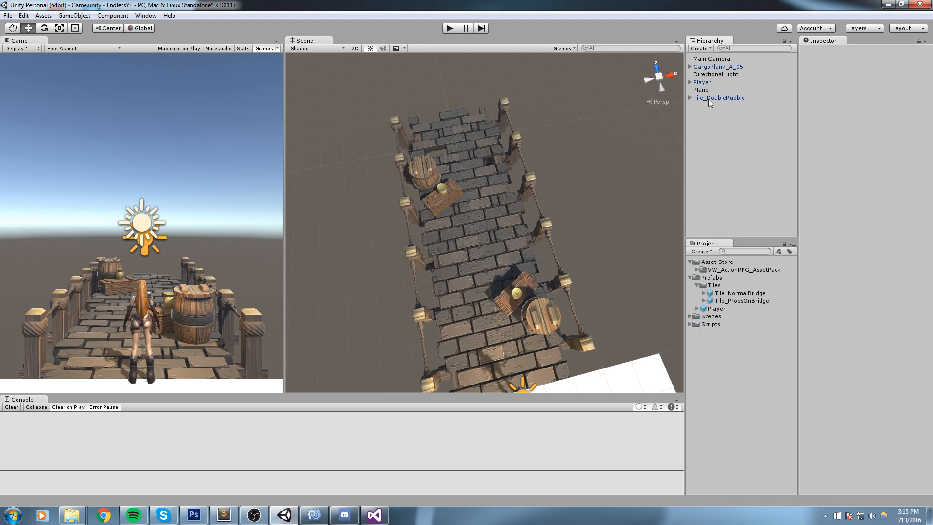
{"action": "left_click", "coordinate": [741, 292]}
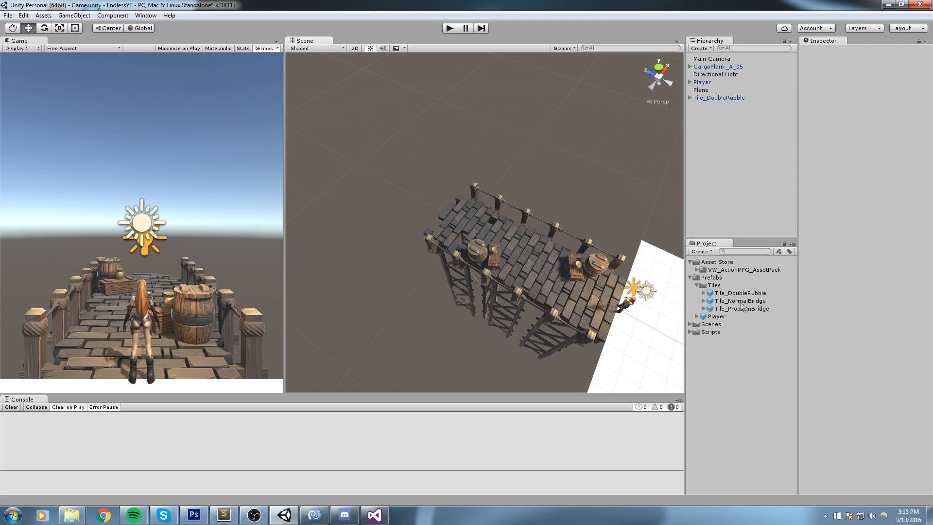
- Place Tile_NormalBridge and Tile_PropsOnBridge in the scene, the props tile at position Z 24
{"action": "left_click", "coordinate": [720, 105]}
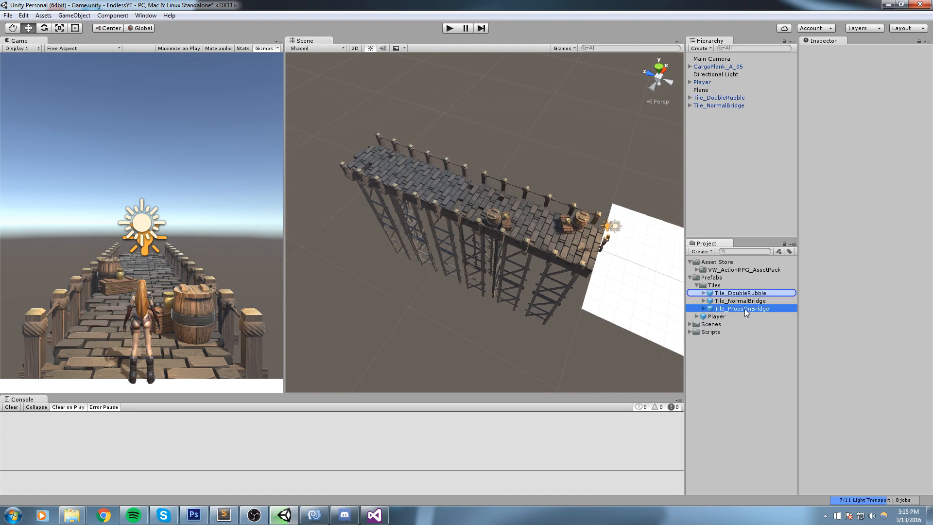
{"action": "left_click", "coordinate": [742, 308]}
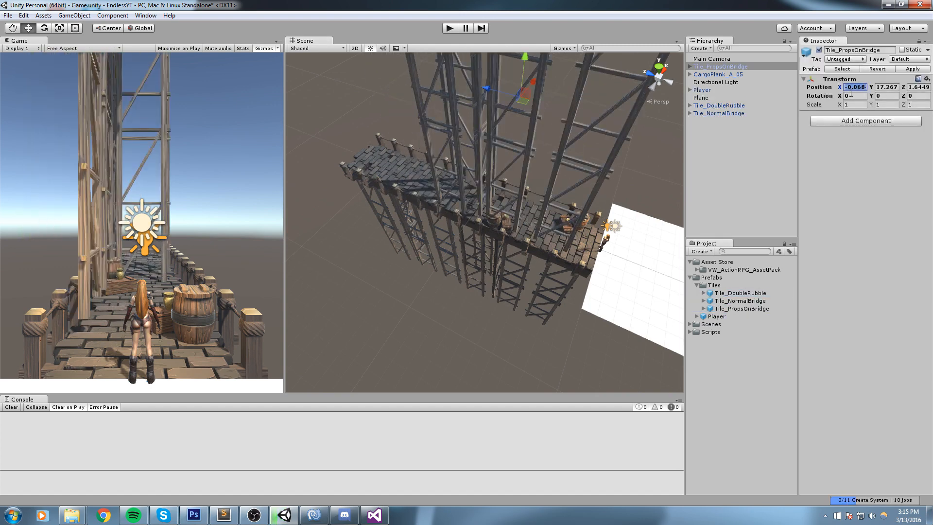
{"action": "type", "text": "24"}
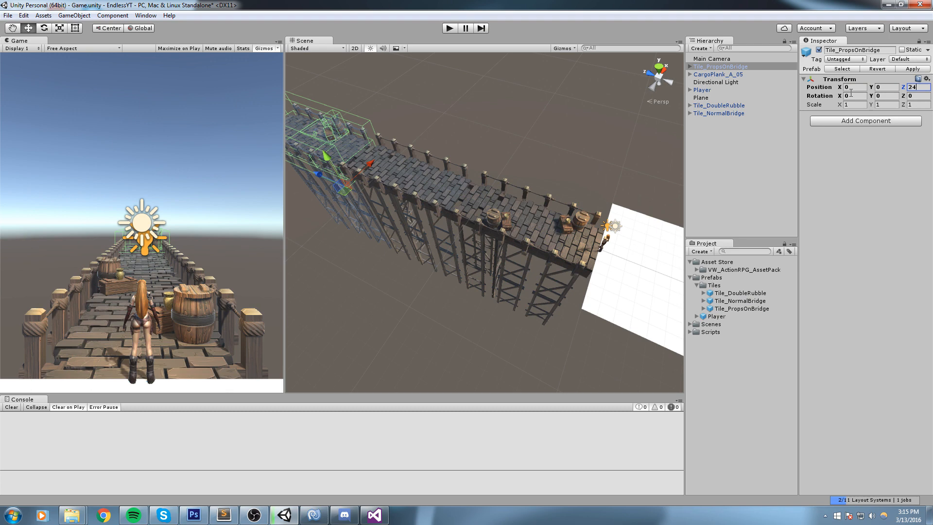